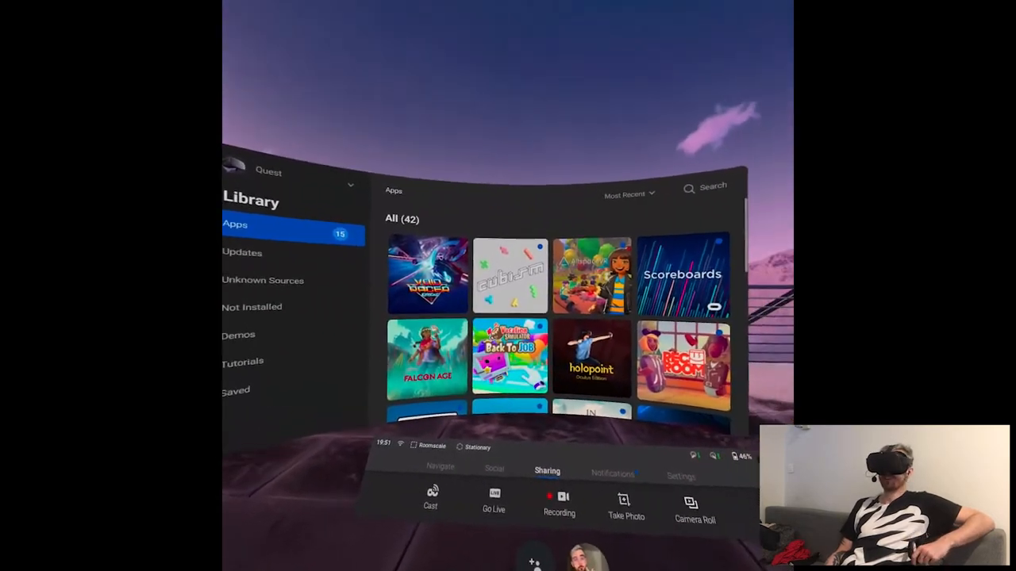
# - Launch Cubism from the Apps section of the Quest library
pyautogui.click(509, 276)
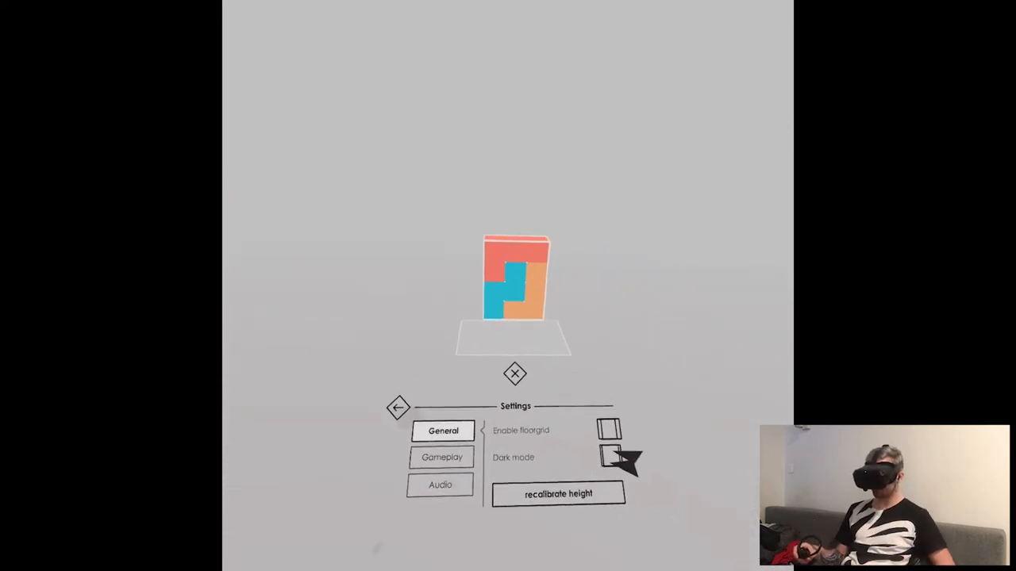
# - View Cubism's General settings (floor grid, dark mode), then its Gameplay settings
pyautogui.click(441, 457)
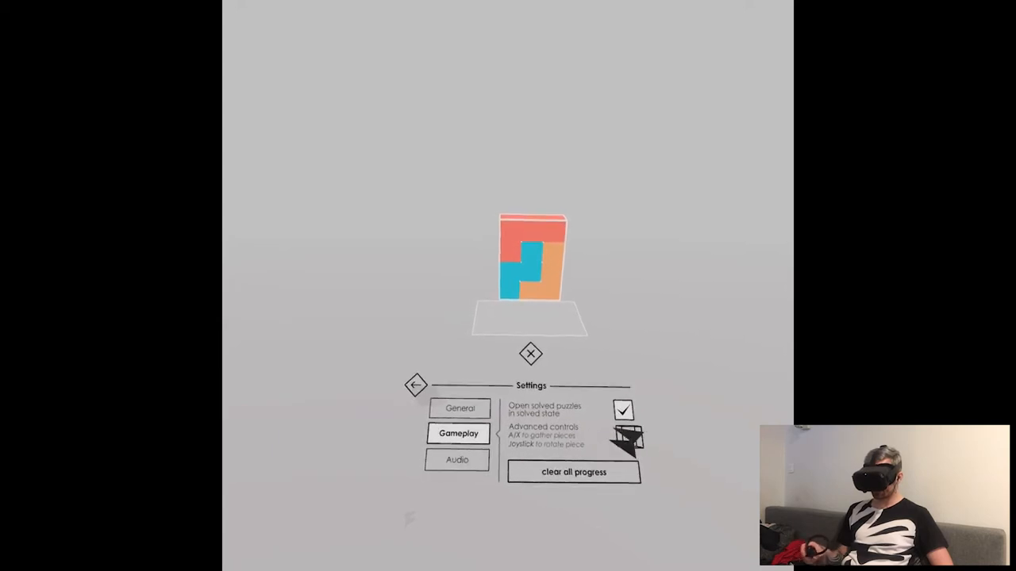
pyautogui.click(457, 460)
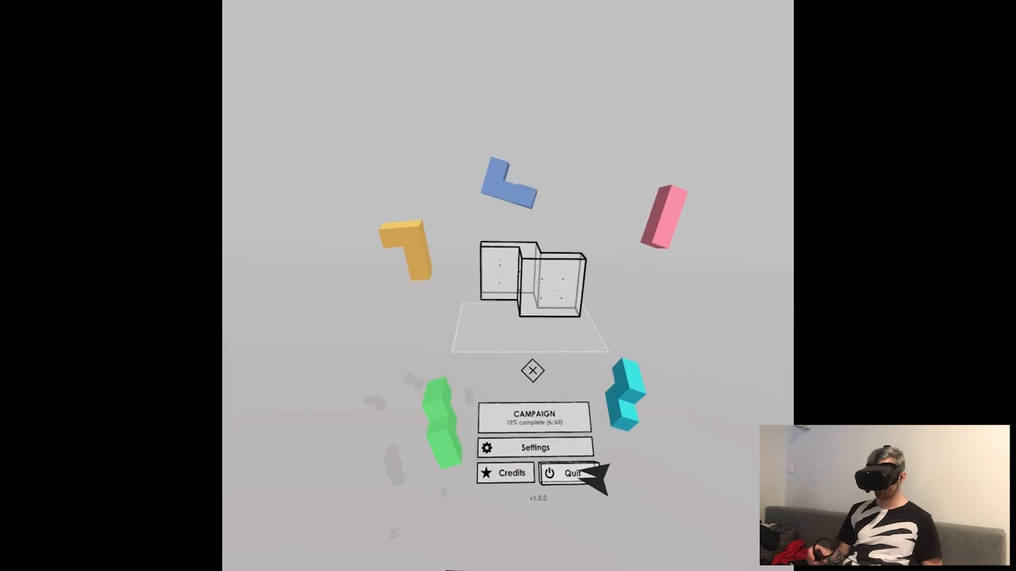
# - Quit Cubism from its main menu back to the Quest home environment
pyautogui.click(566, 474)
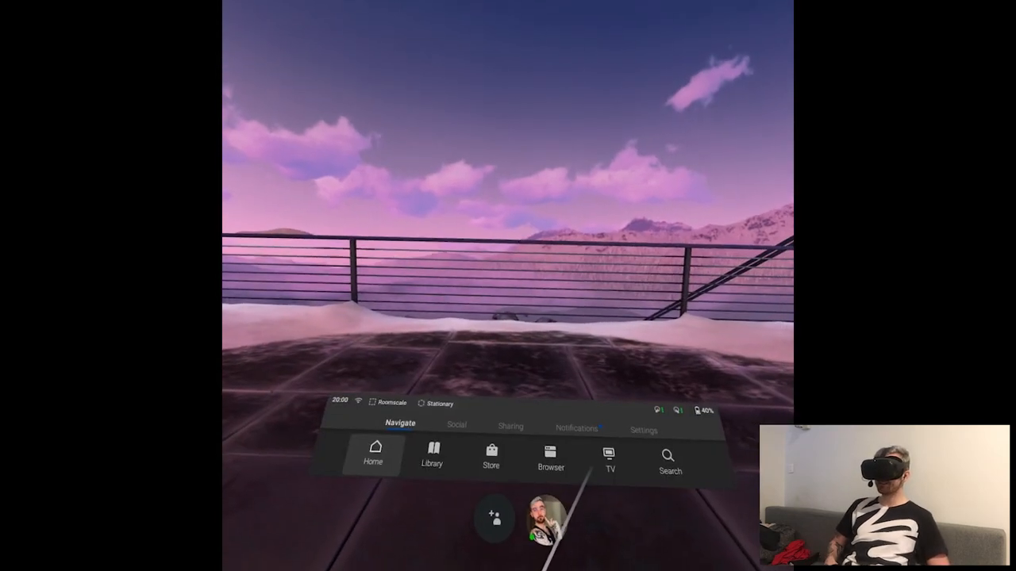
# - Open the Home dashboard with the Daily Deal, then return to the Navigate shortcuts
pyautogui.click(373, 460)
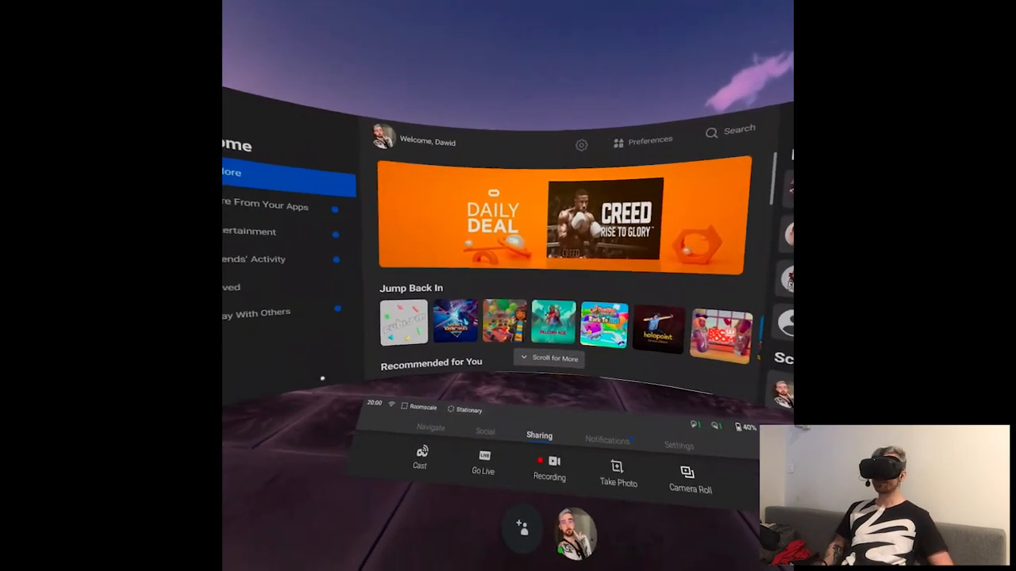
pyautogui.click(431, 435)
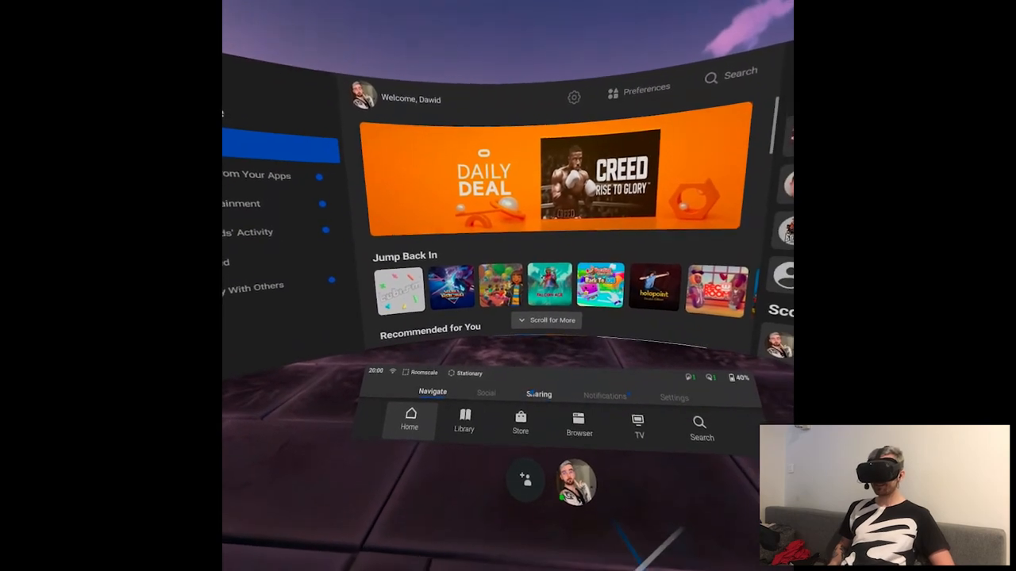
pyautogui.click(538, 394)
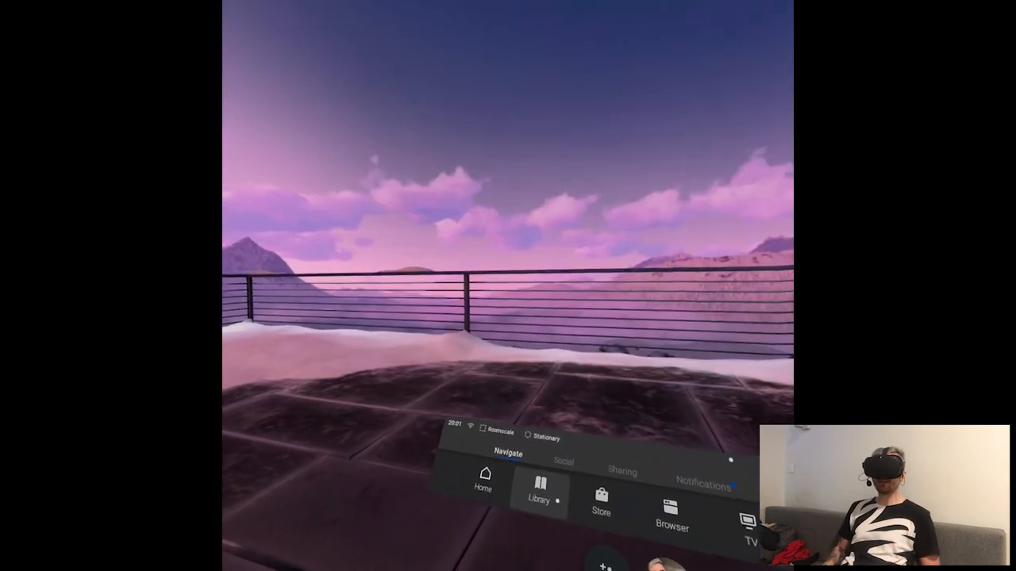
# - Browse the Go/Gear VR and Quest app libraries, then show the Home explore page
pyautogui.click(538, 491)
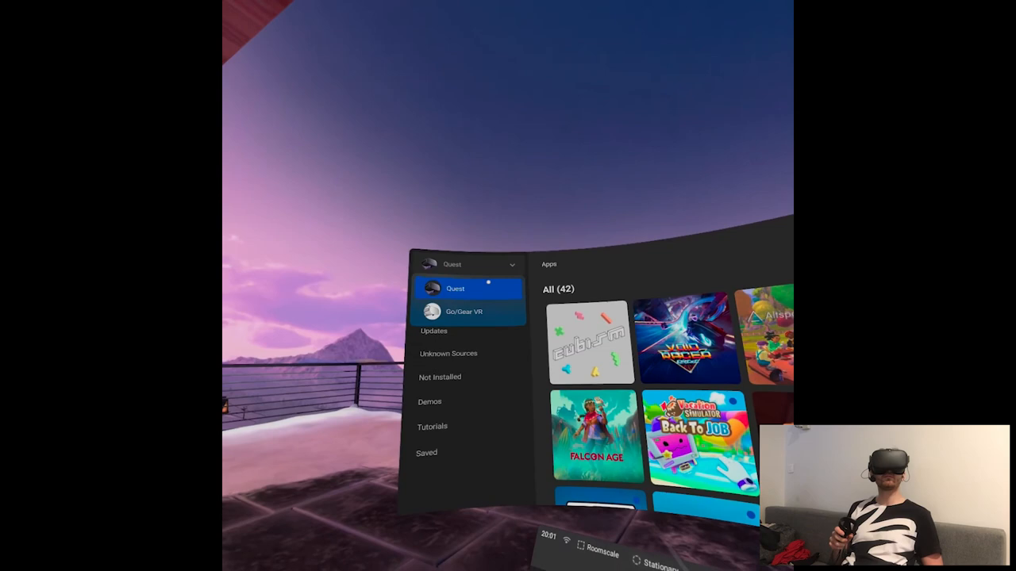
pyautogui.click(466, 311)
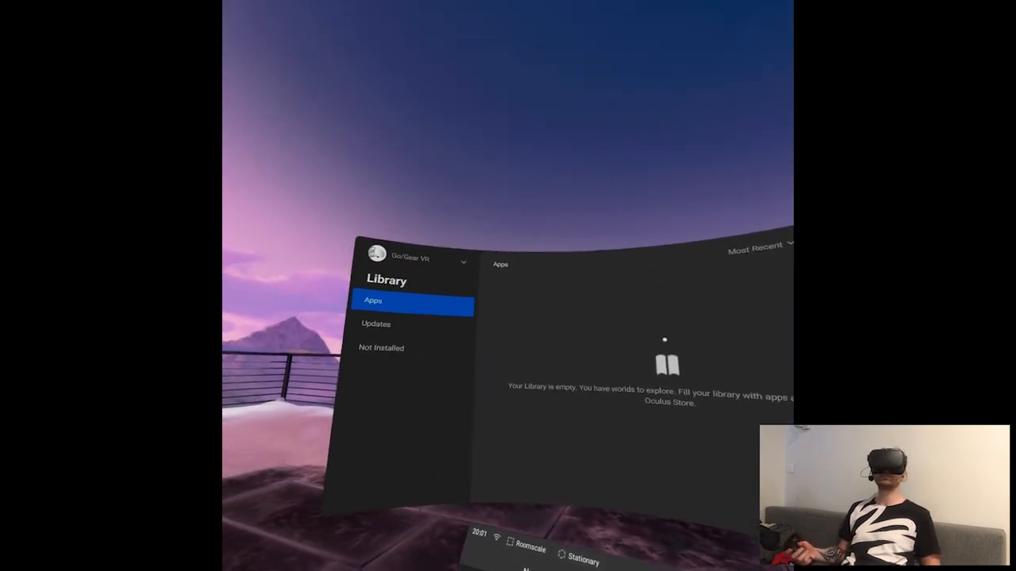
pyautogui.click(462, 261)
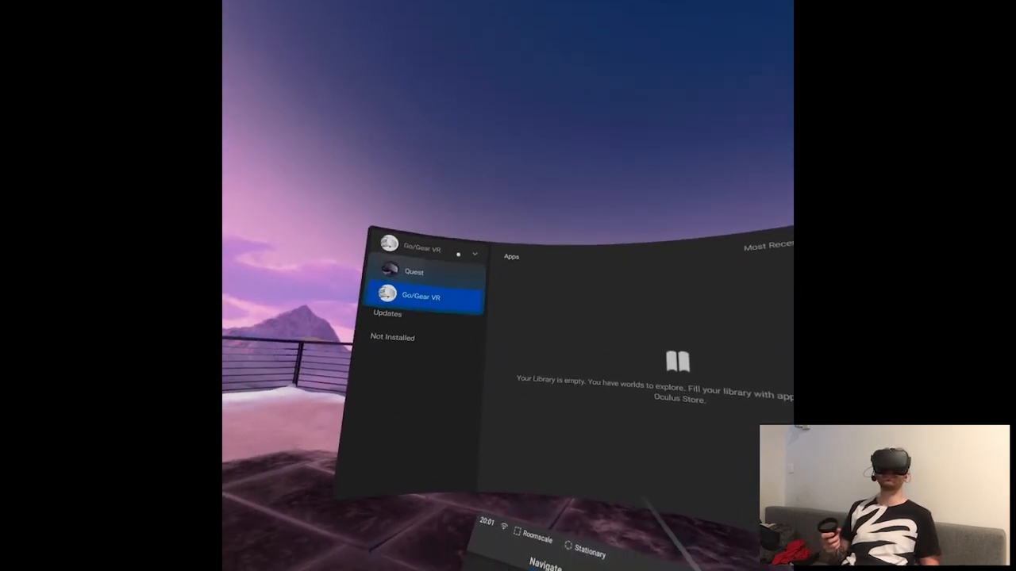
pyautogui.click(412, 272)
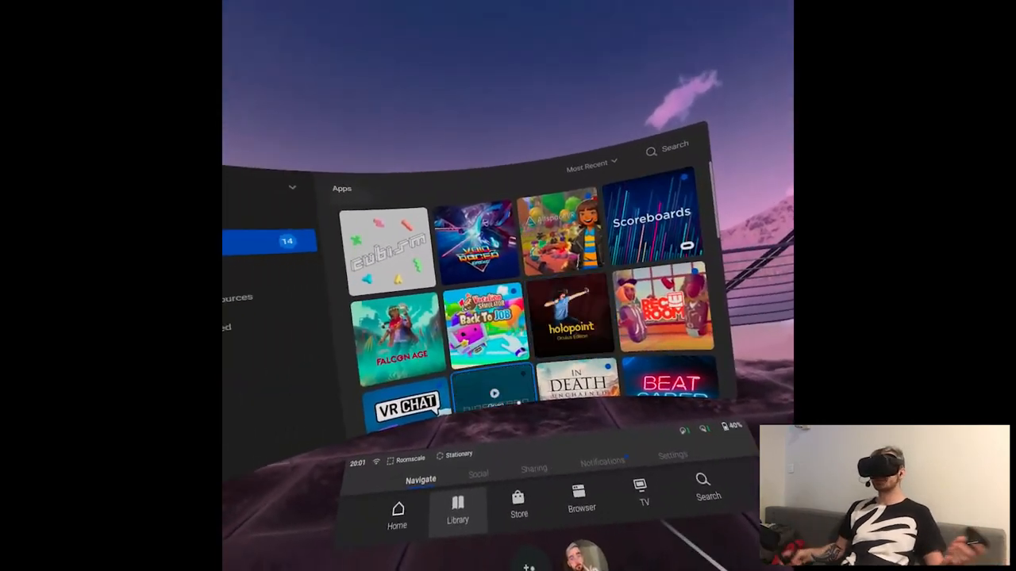
pyautogui.click(397, 507)
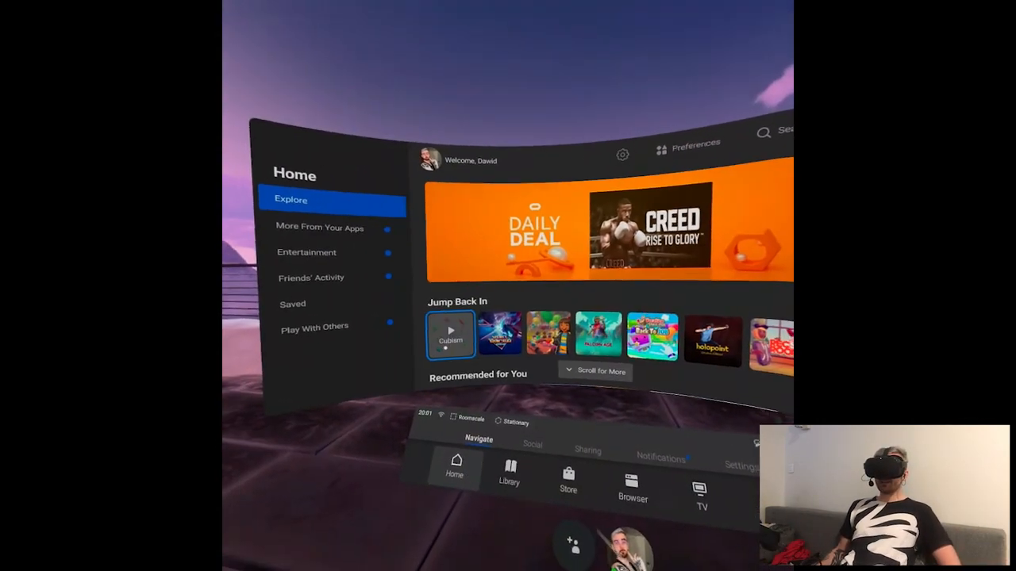